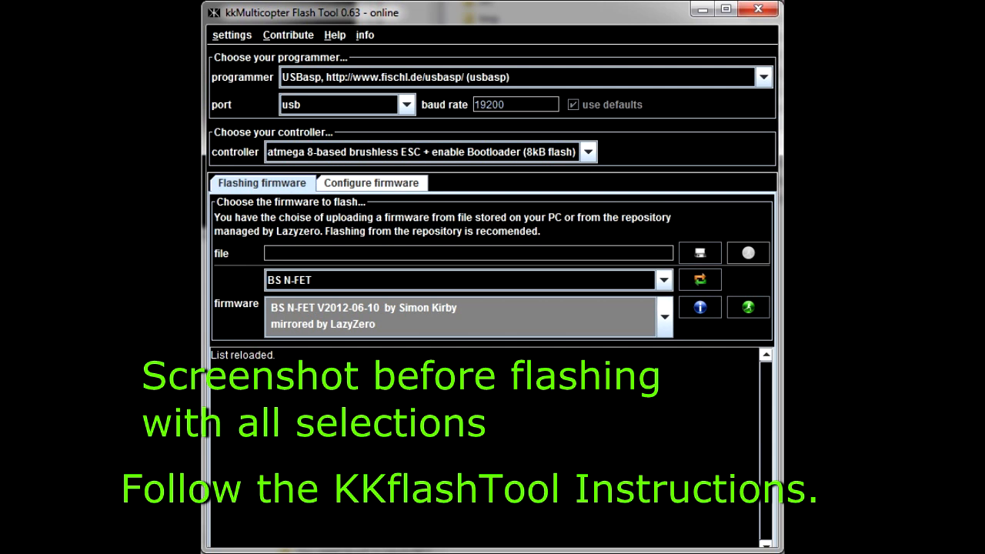
- Flash the BS N-FET firmware to the atmega 8 ESC via USBasp, 8192 bytes written and verified
left_click(747, 307)
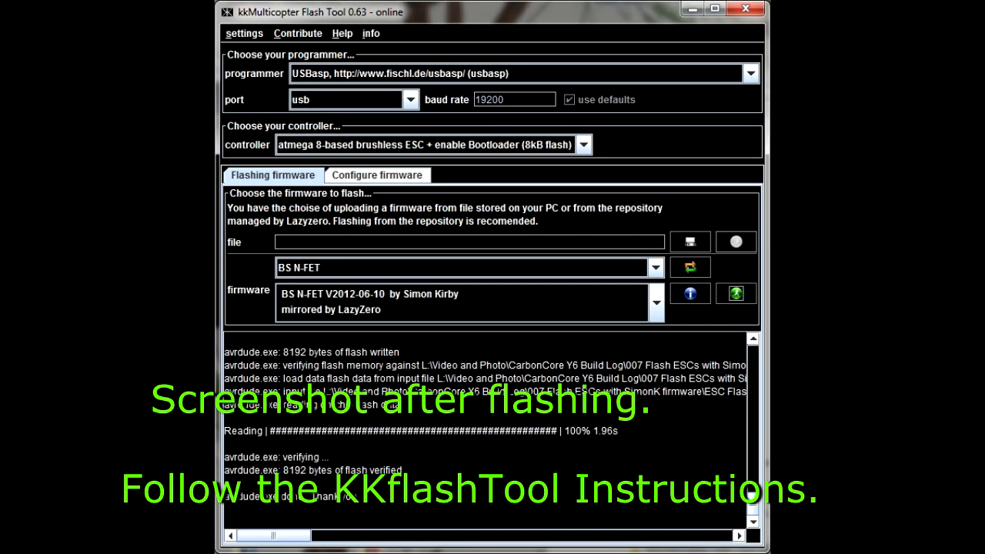